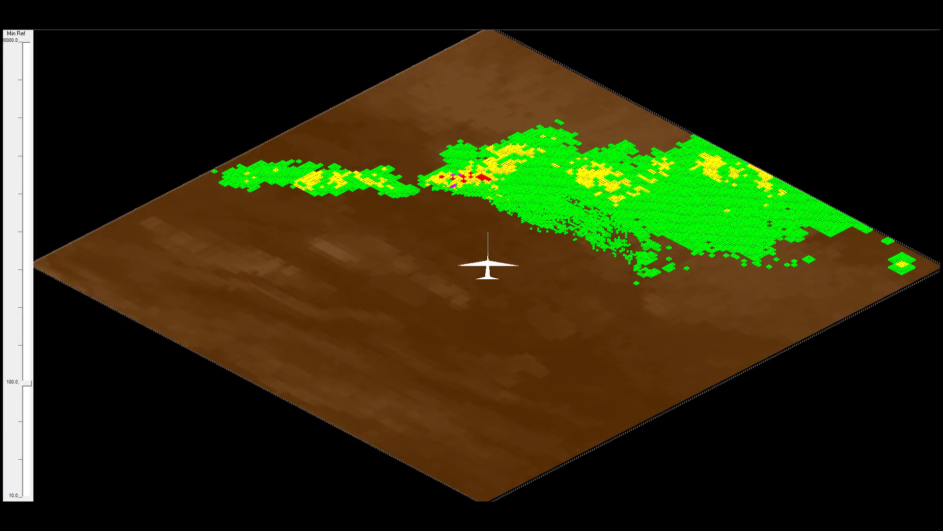
pyautogui.moveTo(230, 454)
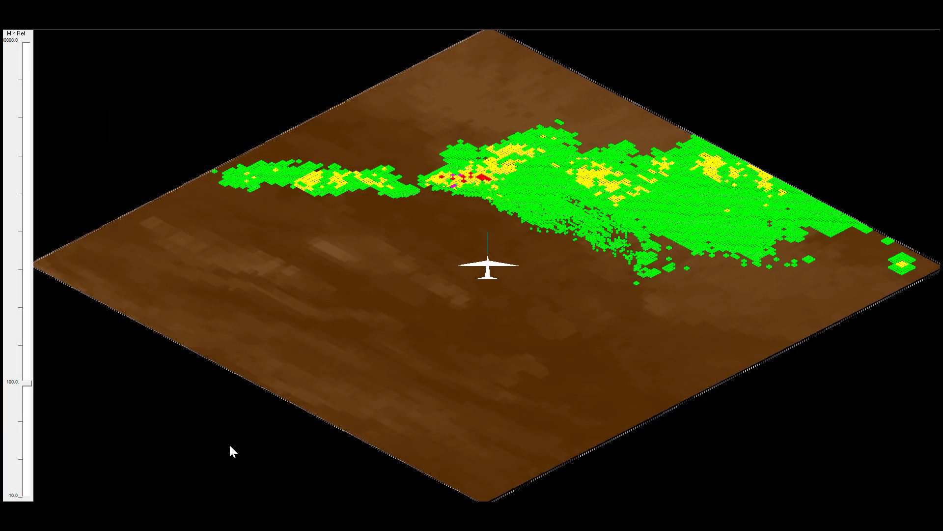
# Orbit from the top-down view to side-on and oblique views around the storm cells
pyautogui.moveTo(234, 452); pyautogui.dragTo(281, 378)
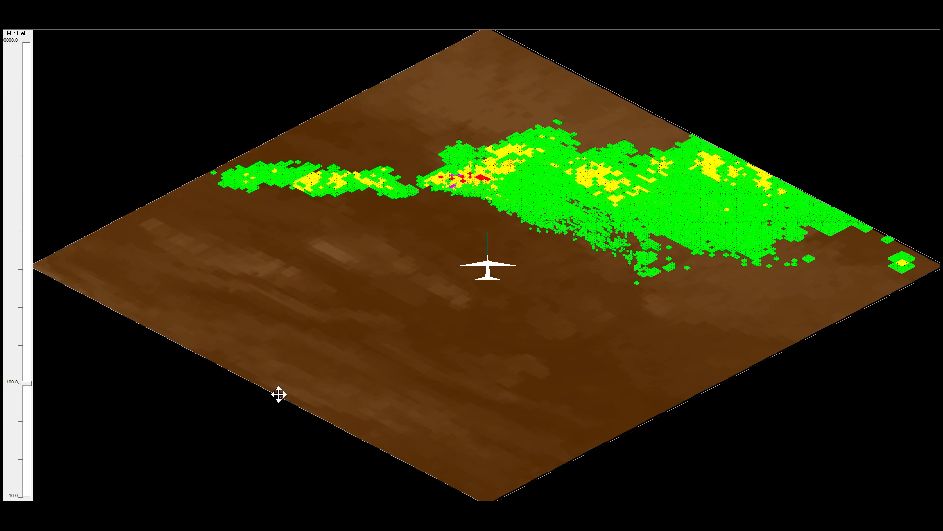
pyautogui.moveTo(279, 394); pyautogui.dragTo(321, 317)
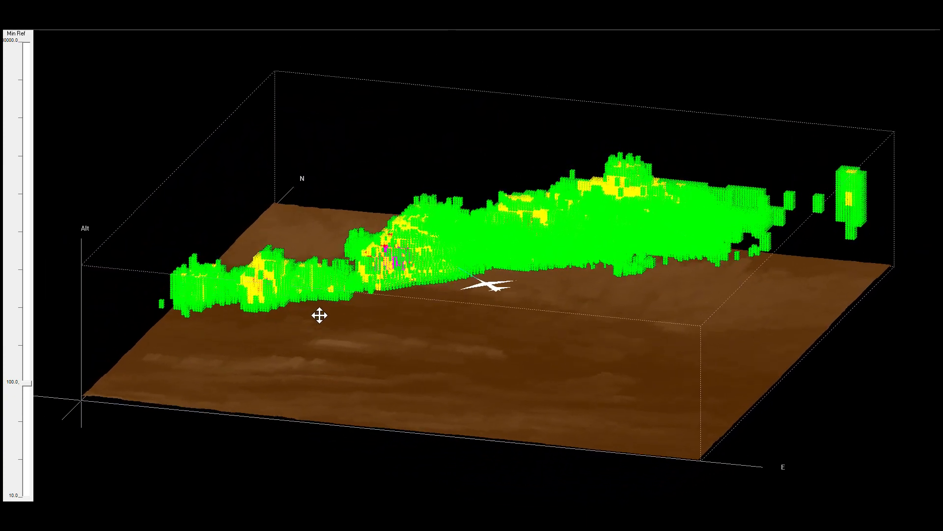
pyautogui.moveTo(321, 318); pyautogui.dragTo(349, 275)
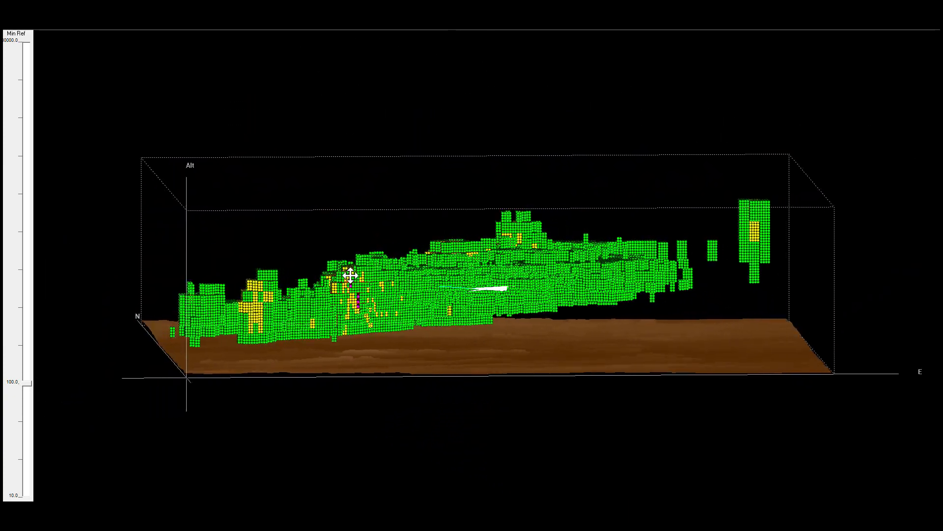
pyautogui.moveTo(348, 276); pyautogui.dragTo(428, 268)
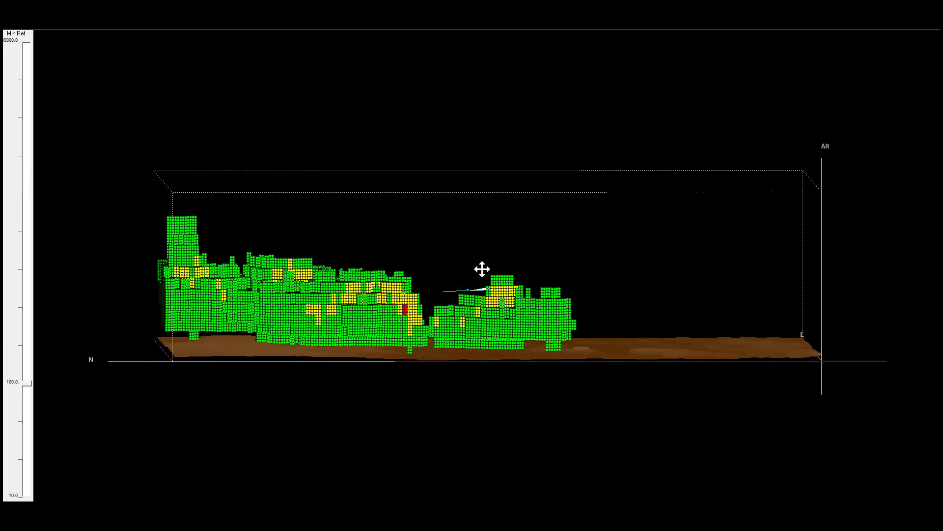
pyautogui.moveTo(482, 268); pyautogui.dragTo(528, 295)
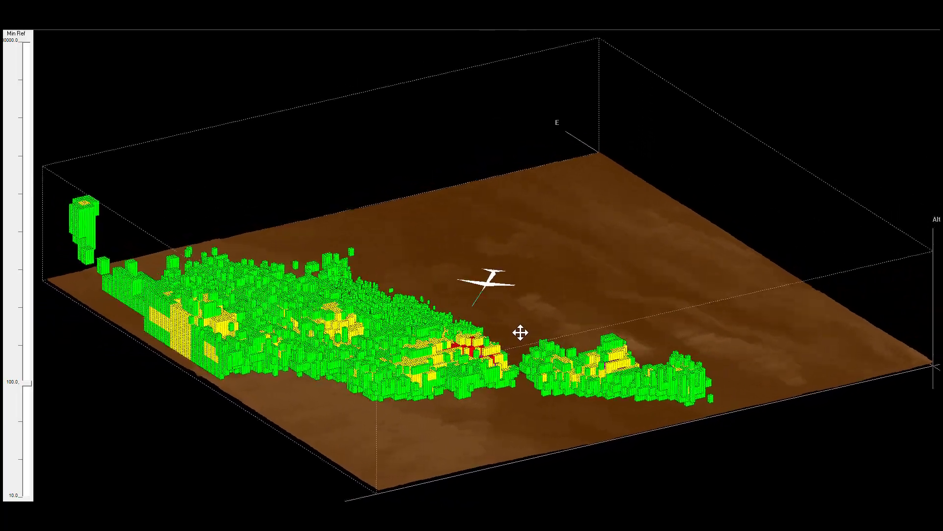
pyautogui.moveTo(520, 333); pyautogui.dragTo(454, 324)
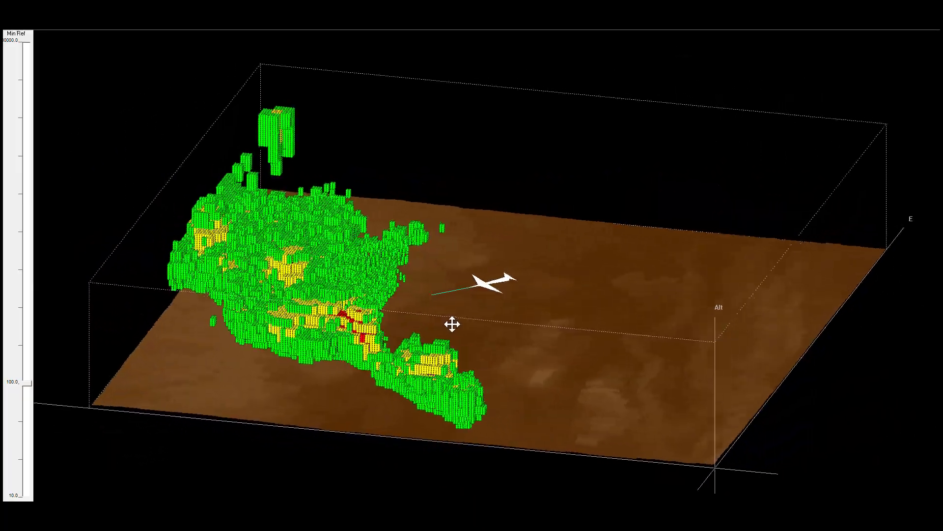
pyautogui.moveTo(453, 324); pyautogui.dragTo(399, 295)
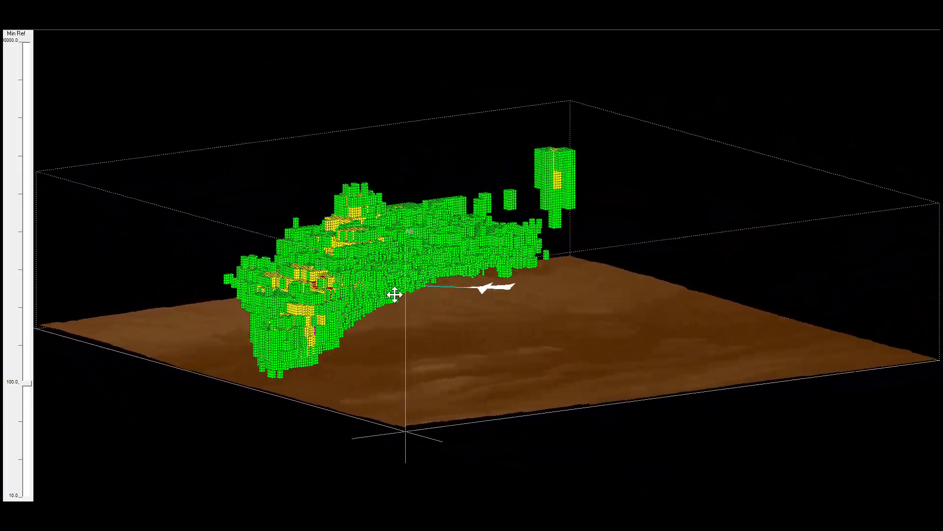
pyautogui.moveTo(395, 294); pyautogui.dragTo(355, 278)
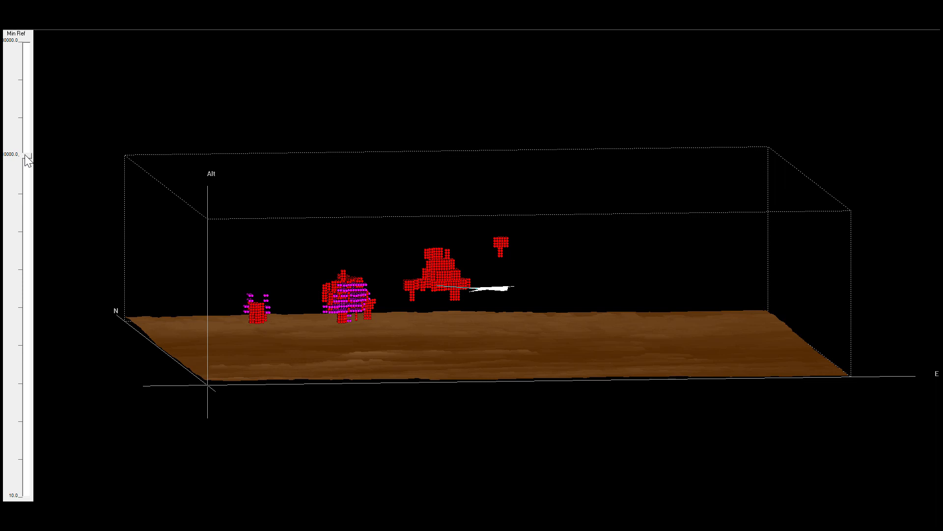
# Raise Min Rel to peel away red, leaving magenta cores, then orbit to the side profile
pyautogui.moveTo(25, 54); pyautogui.dragTo(18, 57)
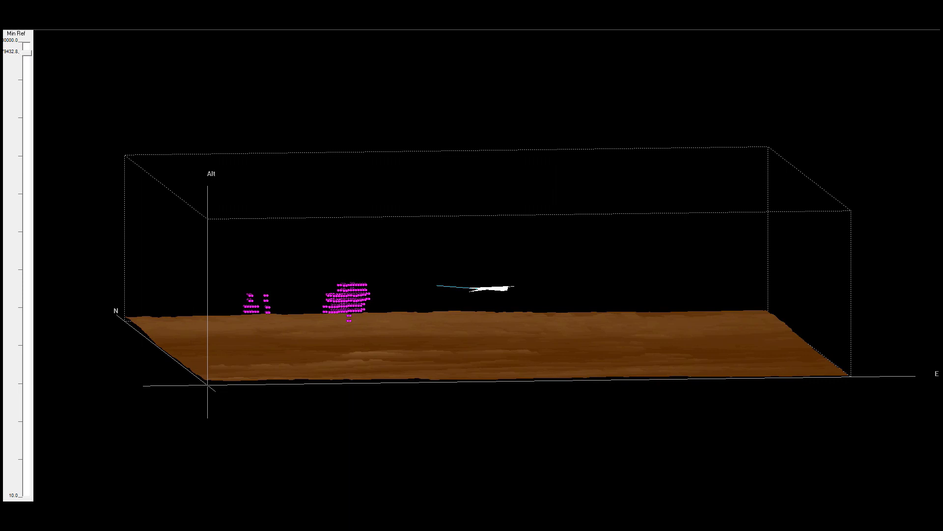
pyautogui.moveTo(99, 33)
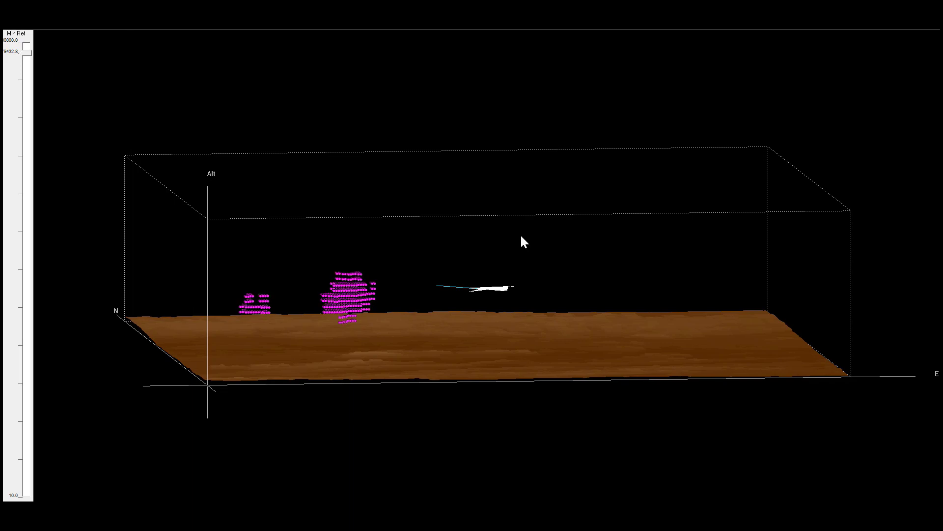
pyautogui.moveTo(523, 242); pyautogui.dragTo(262, 384)
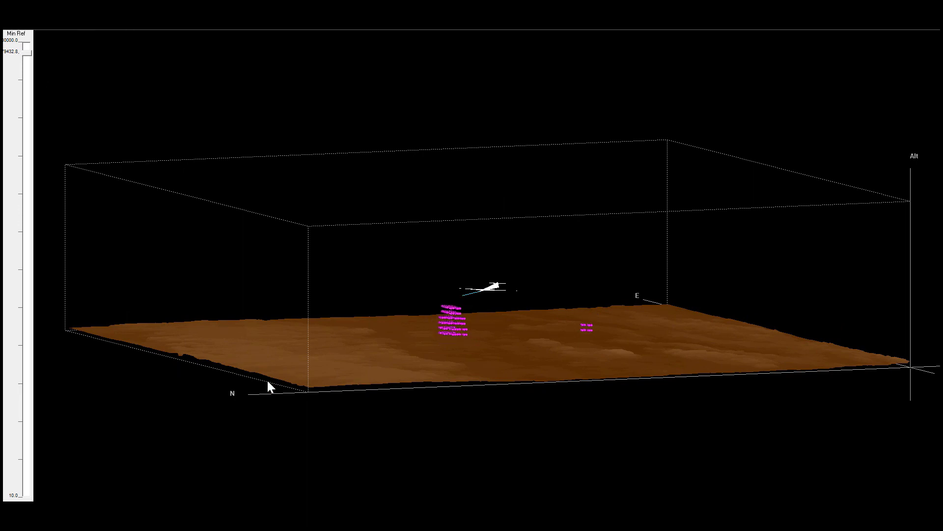
pyautogui.moveTo(268, 388); pyautogui.dragTo(275, 372)
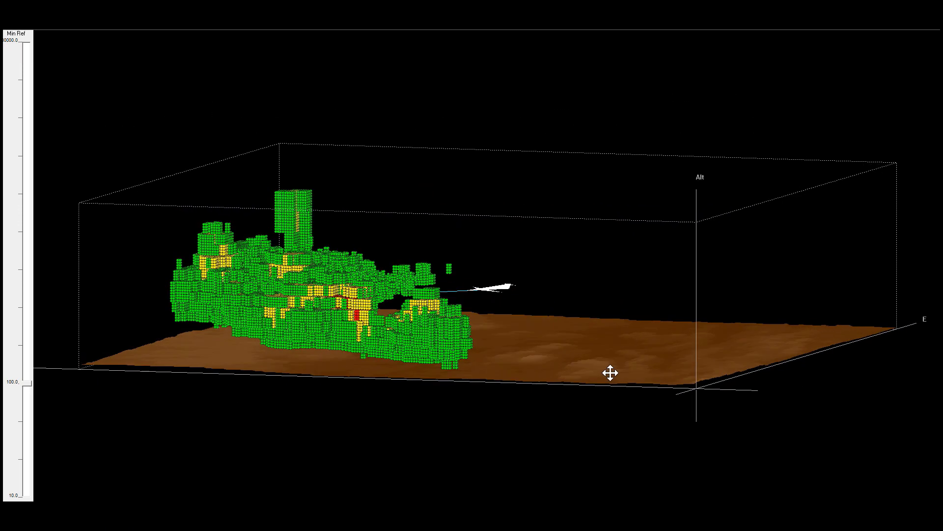
pyautogui.moveTo(608, 372); pyautogui.dragTo(511, 378)
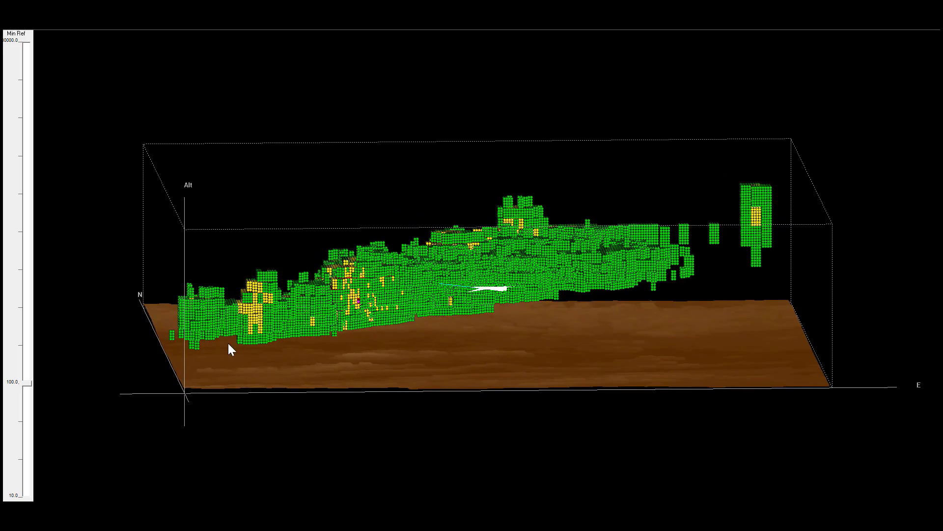
pyautogui.moveTo(17, 295)
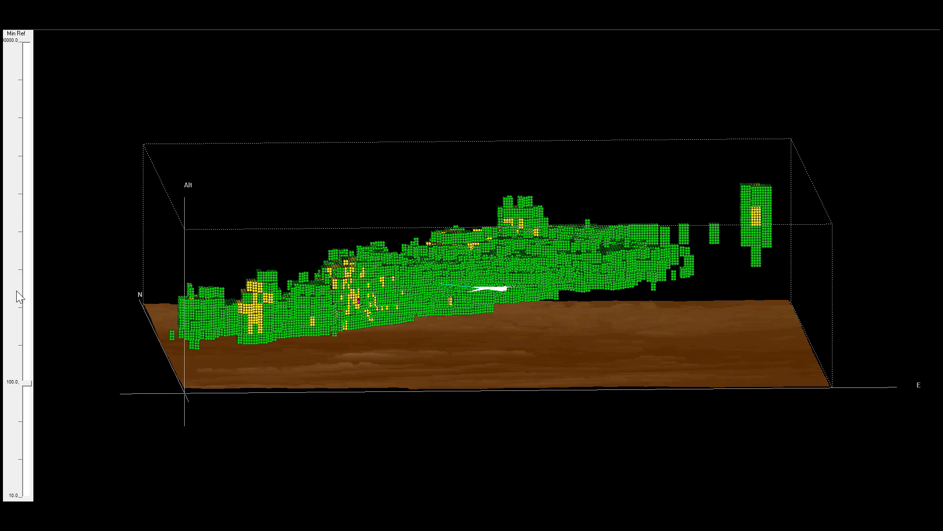
pyautogui.moveTo(10, 310)
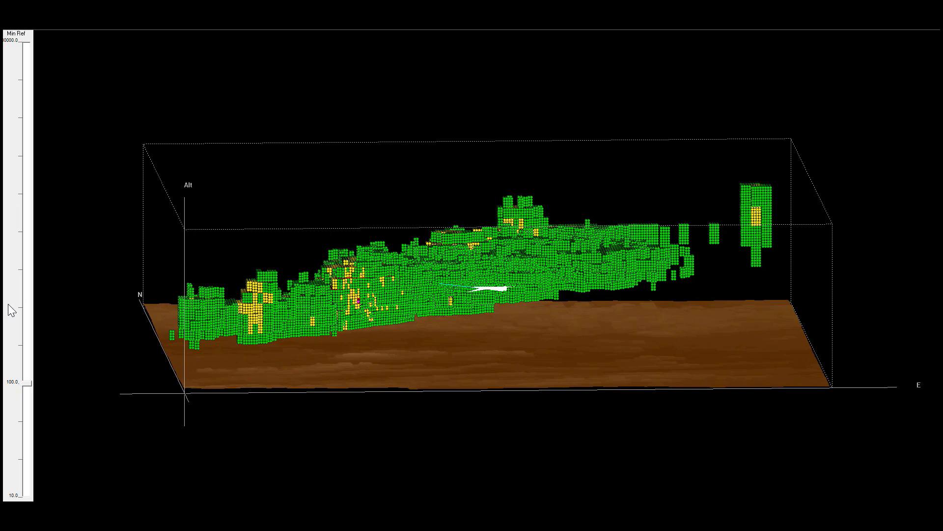
pyautogui.moveTo(269, 399)
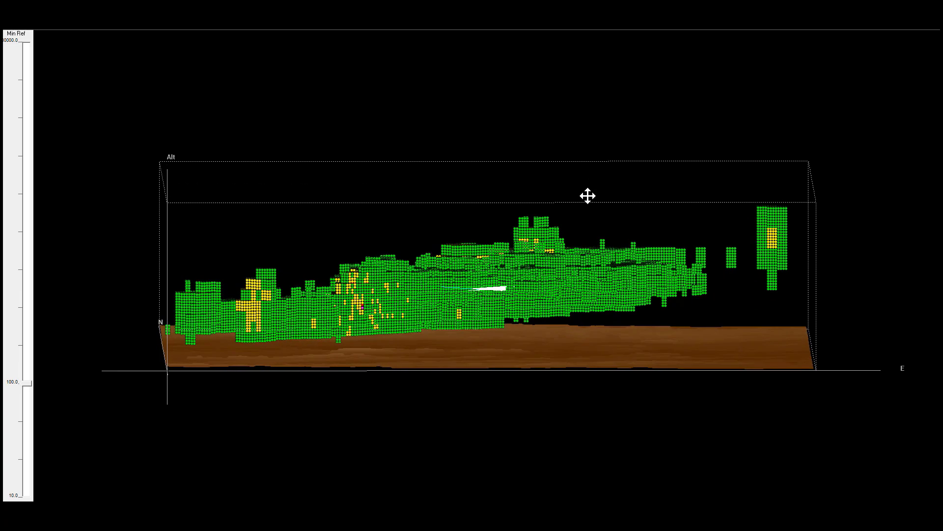
# Tilt from the side profile to an elevated oblique view looking north over the storm
pyautogui.moveTo(587, 196); pyautogui.dragTo(535, 269)
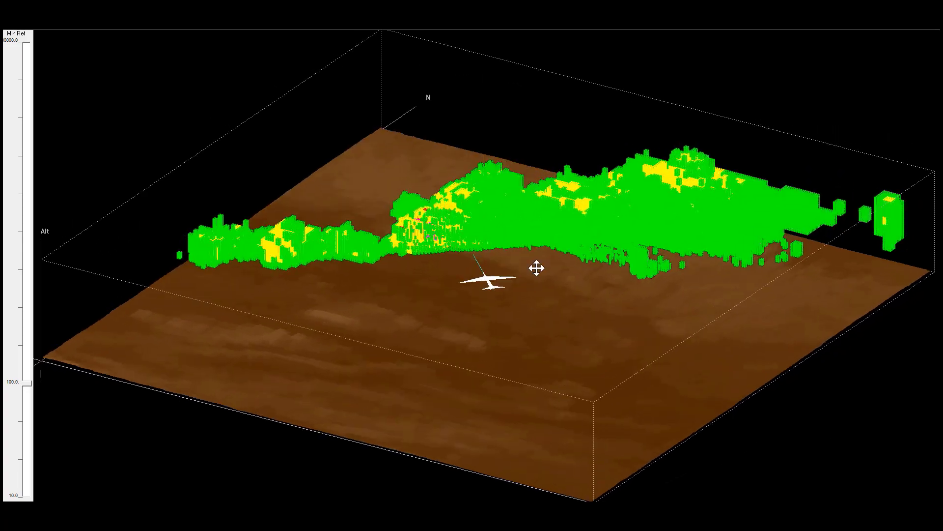